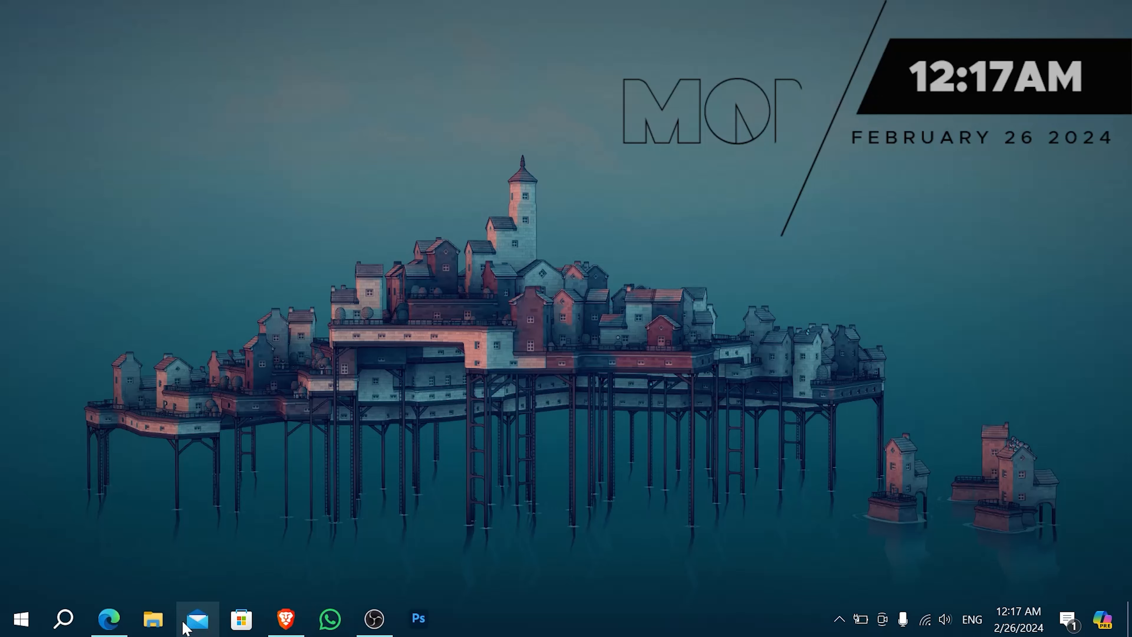
Launch File Explorer from the taskbar and browse to the New Volume (F:) drive
{"action": "left_click", "coordinate": [152, 618]}
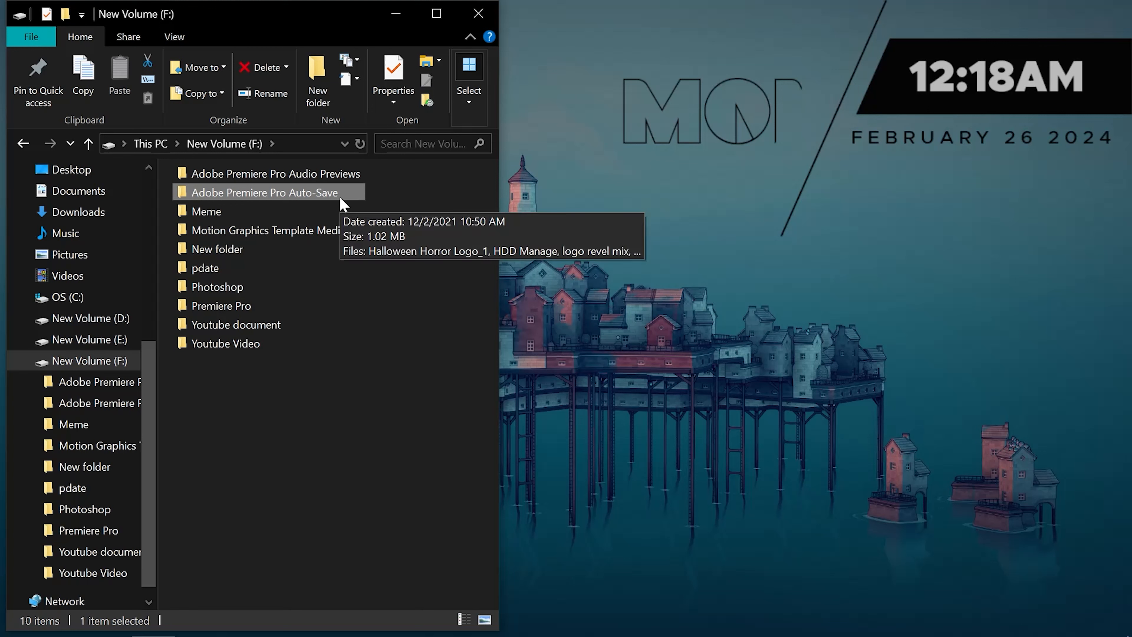
Enter the Adobe Premiere Pro Auto-Save folder and select logo revel mix-2022-02-23_00-15-14
{"action": "double_click", "coordinate": [265, 193]}
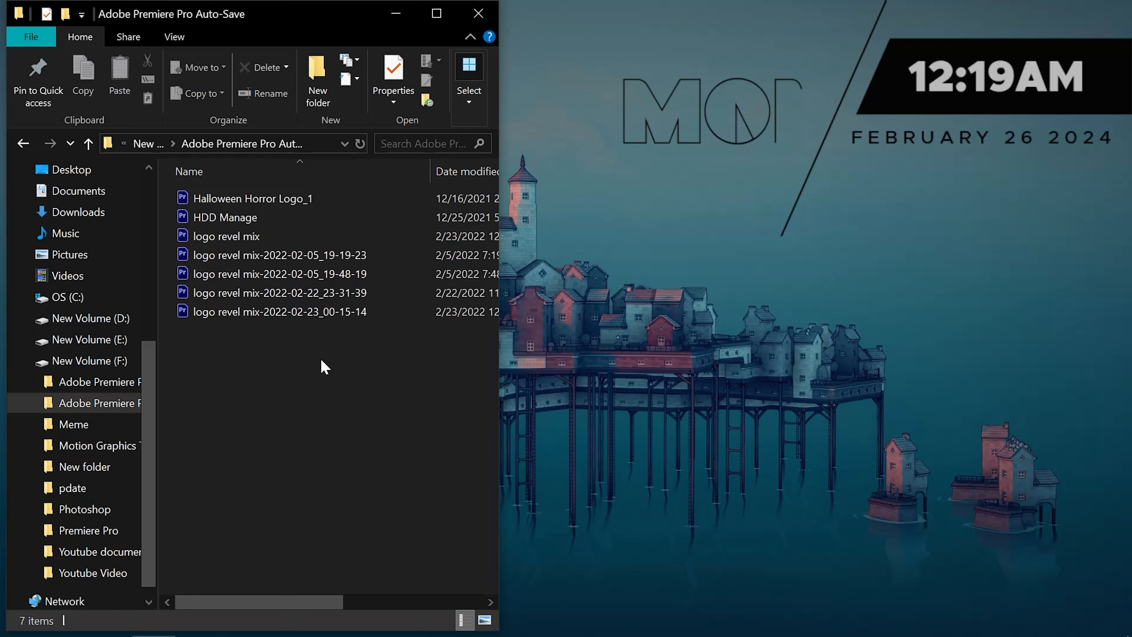
{"action": "left_click", "coordinate": [279, 311]}
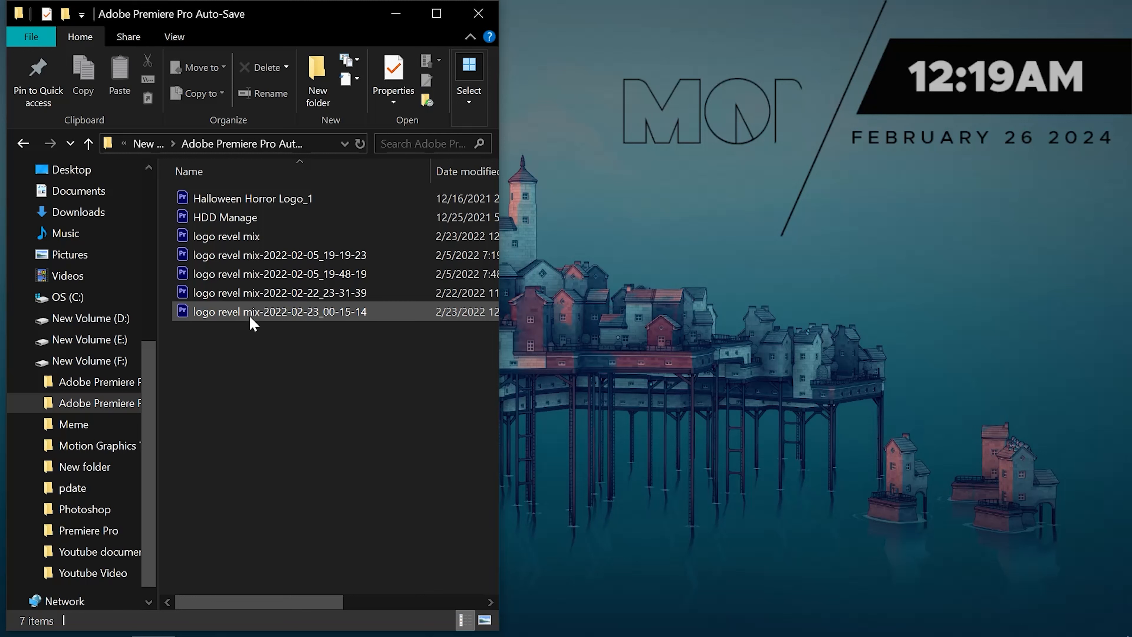
{"action": "mouse_move", "coordinate": [290, 324]}
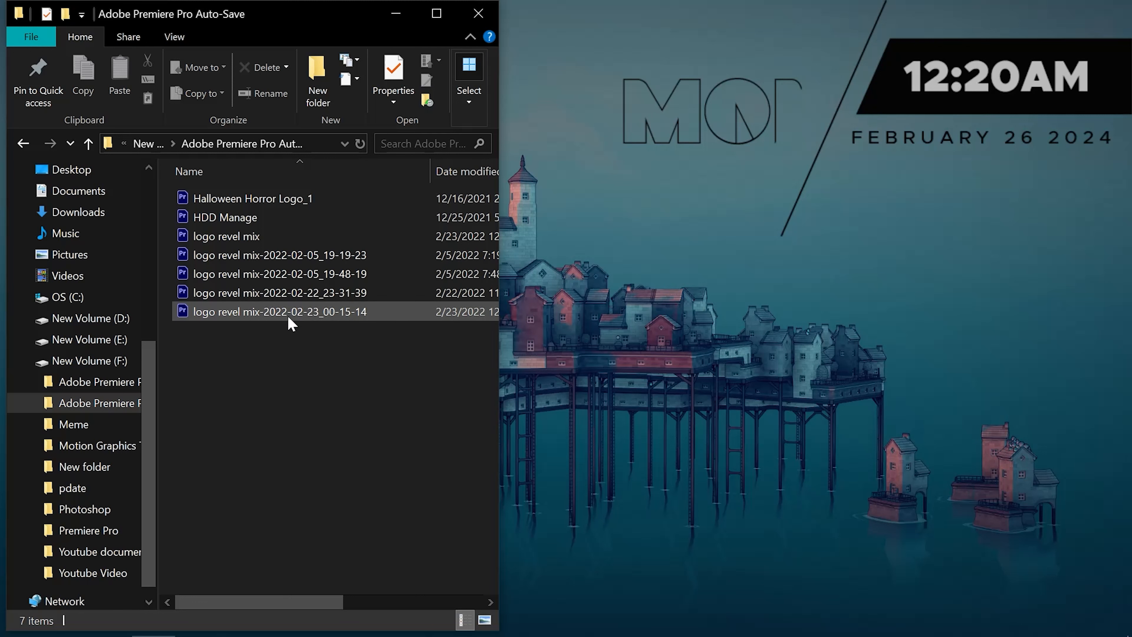
{"action": "mouse_move", "coordinate": [293, 313]}
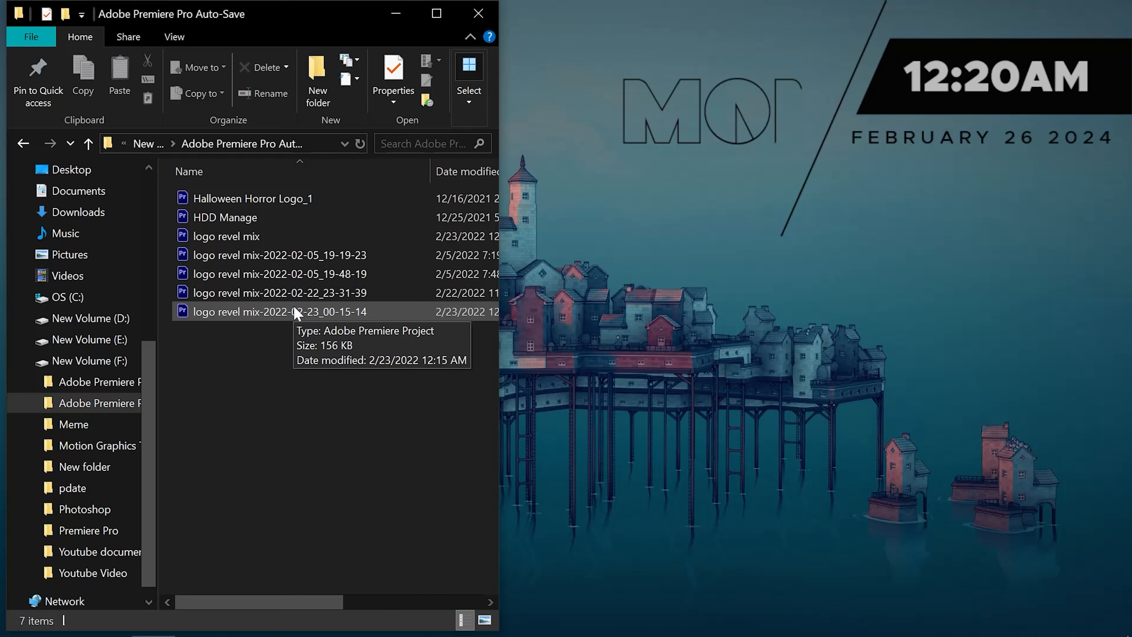